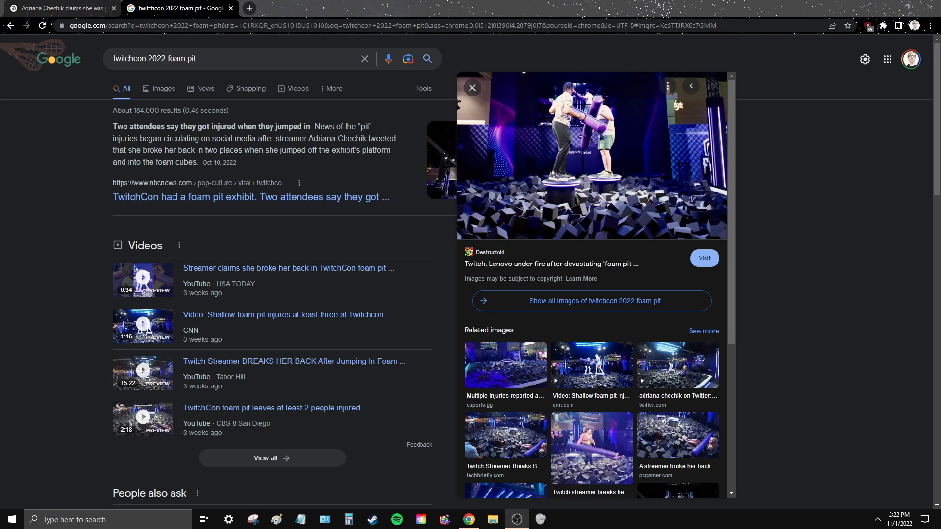
mouse_move(616, 152)
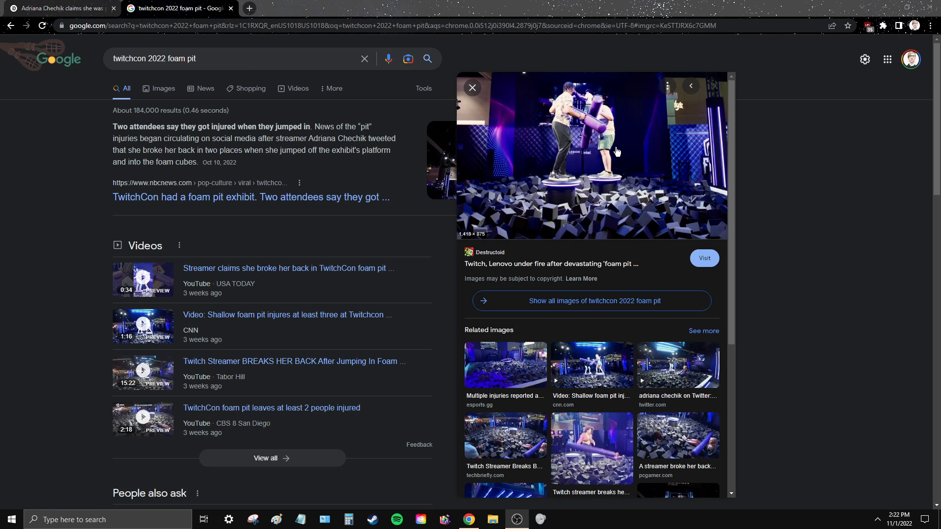
mouse_move(691, 421)
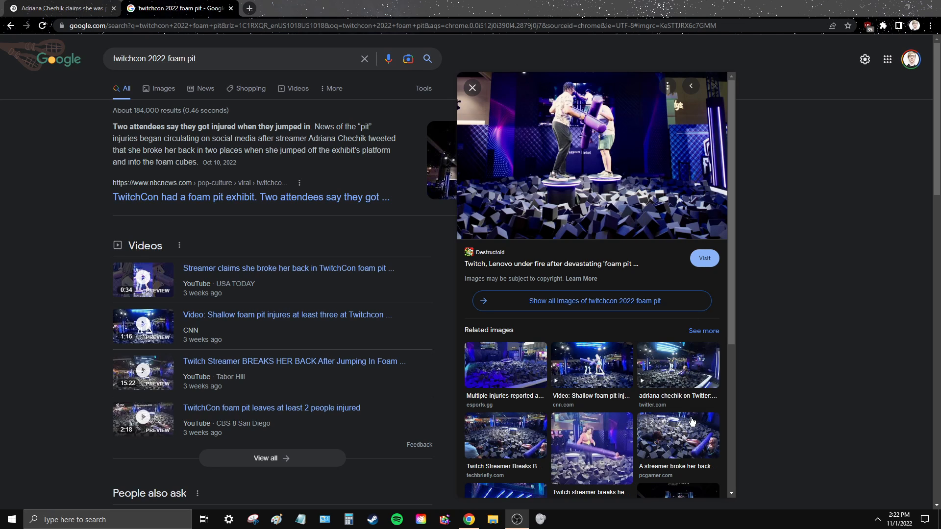
Step: Select the related Twitter video of the TwitchCon foam pit in the image preview
click(714, 86)
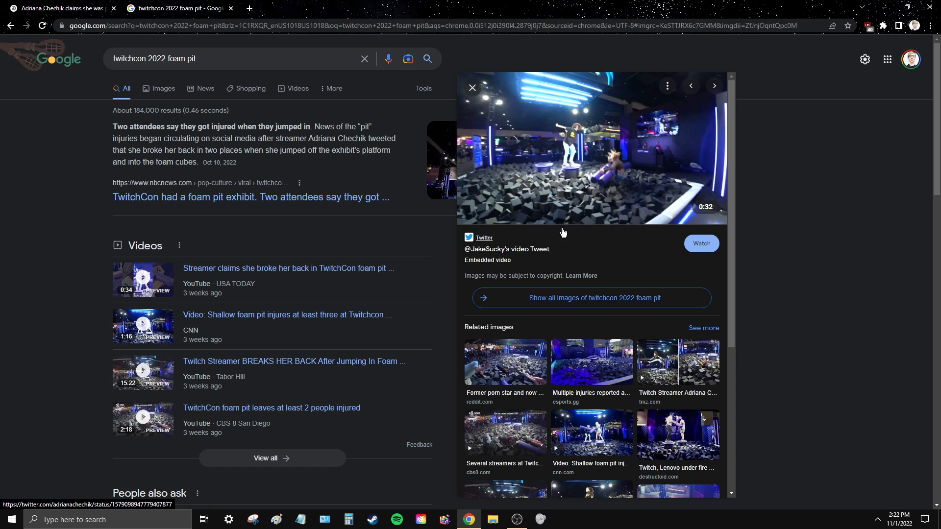
mouse_move(538, 153)
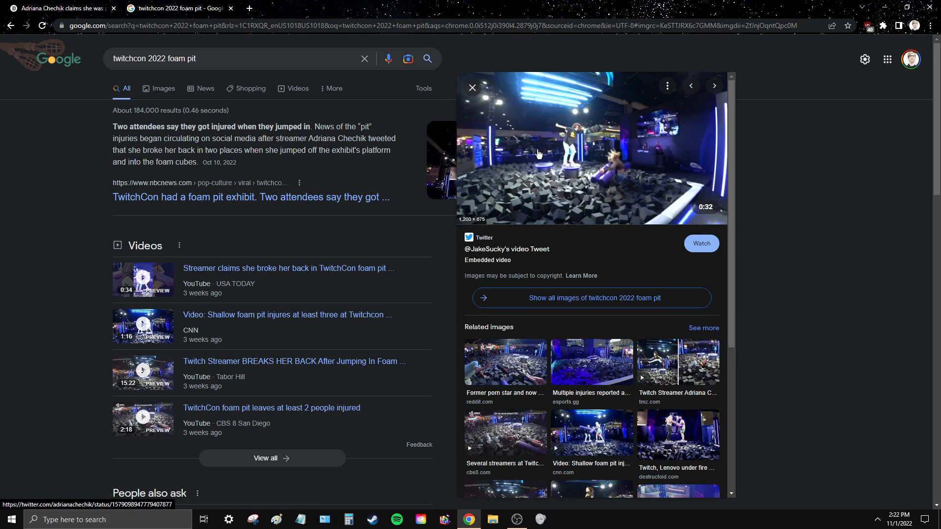
mouse_move(620, 211)
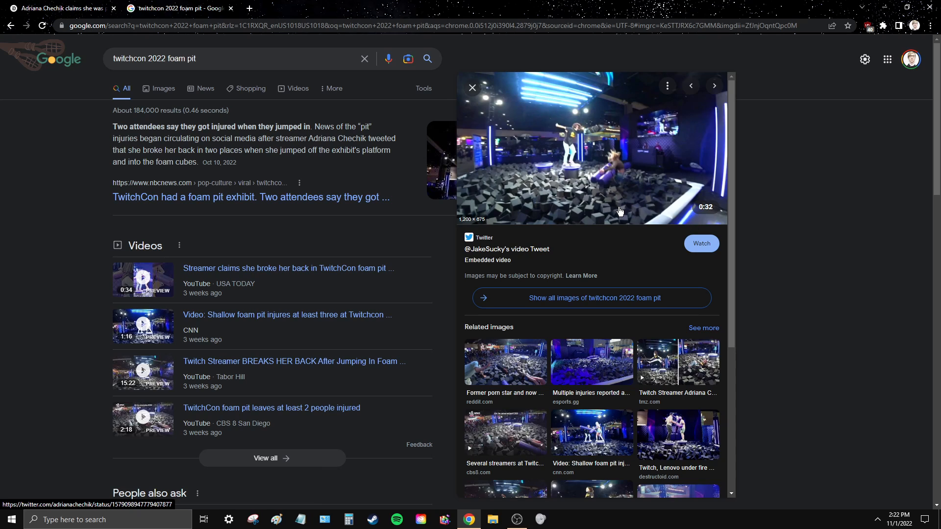
mouse_move(647, 228)
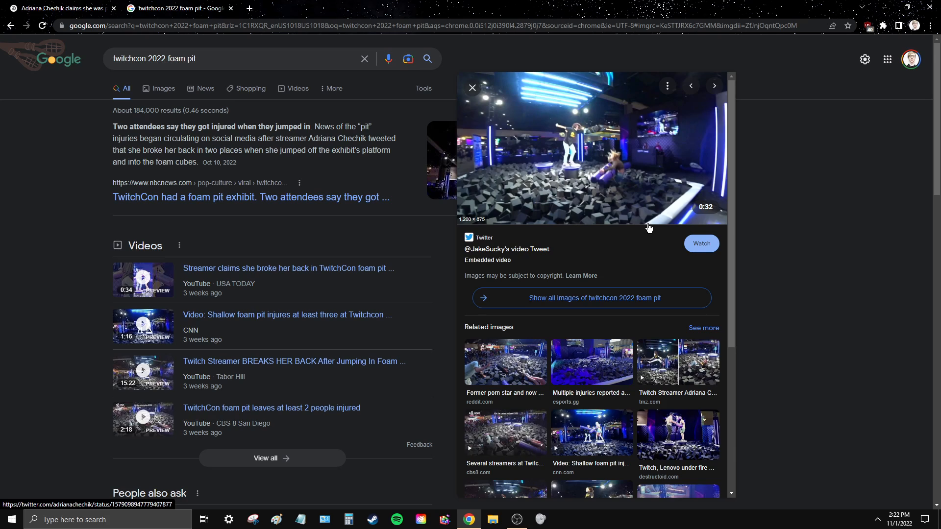
mouse_move(646, 226)
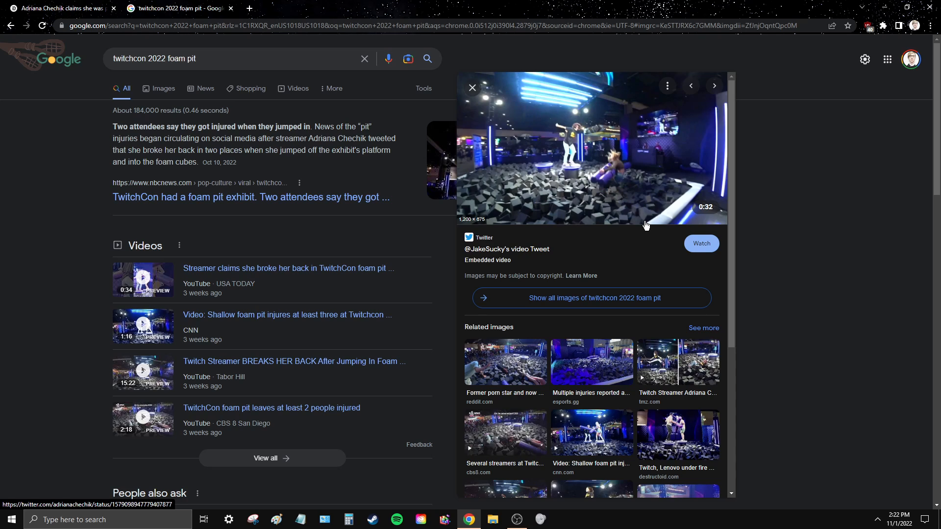
mouse_move(557, 198)
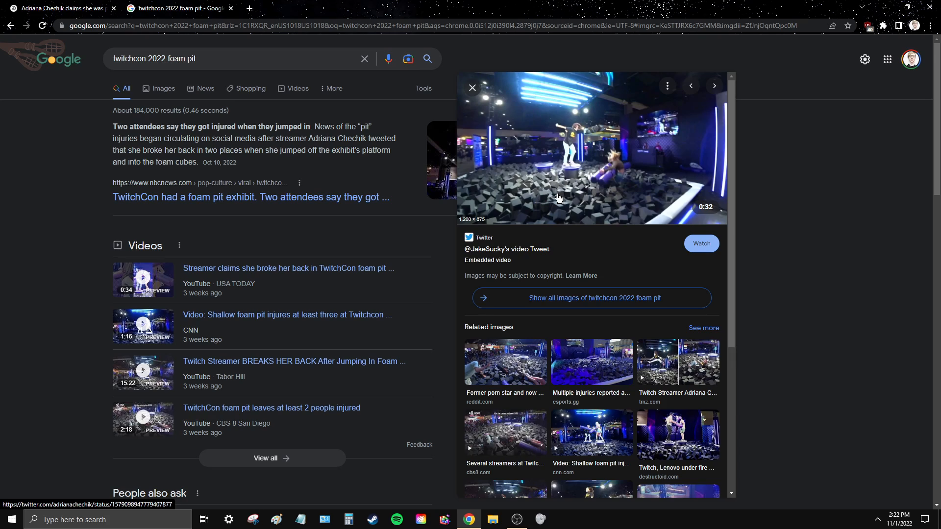
mouse_move(610, 216)
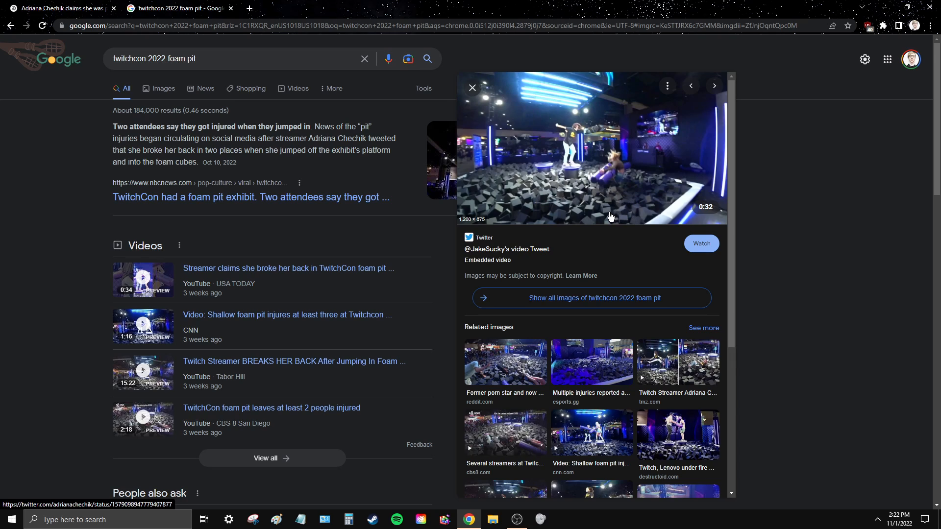
mouse_move(623, 219)
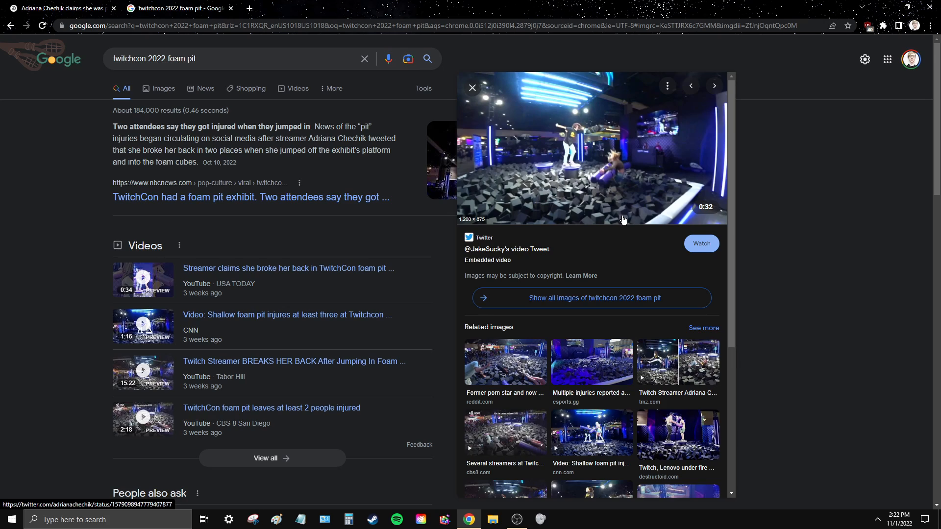
mouse_move(620, 217)
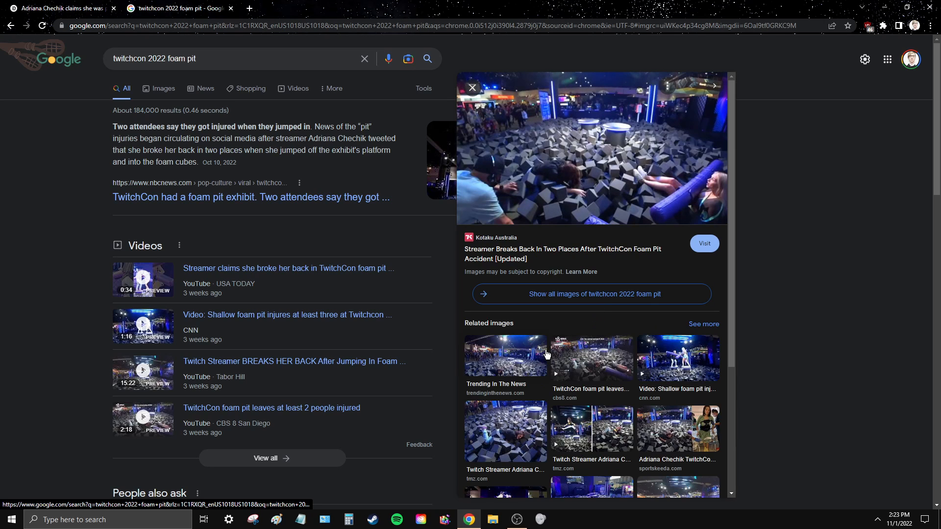
mouse_move(604, 351)
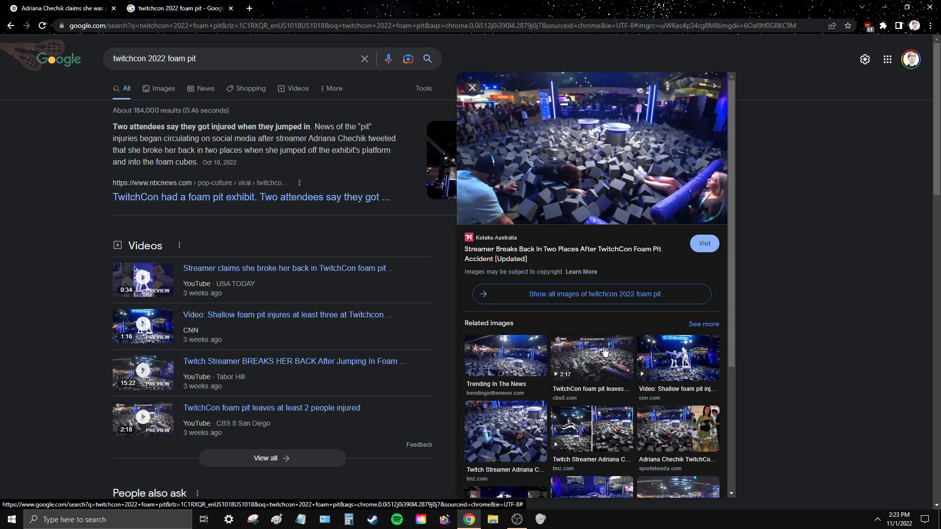
mouse_move(622, 312)
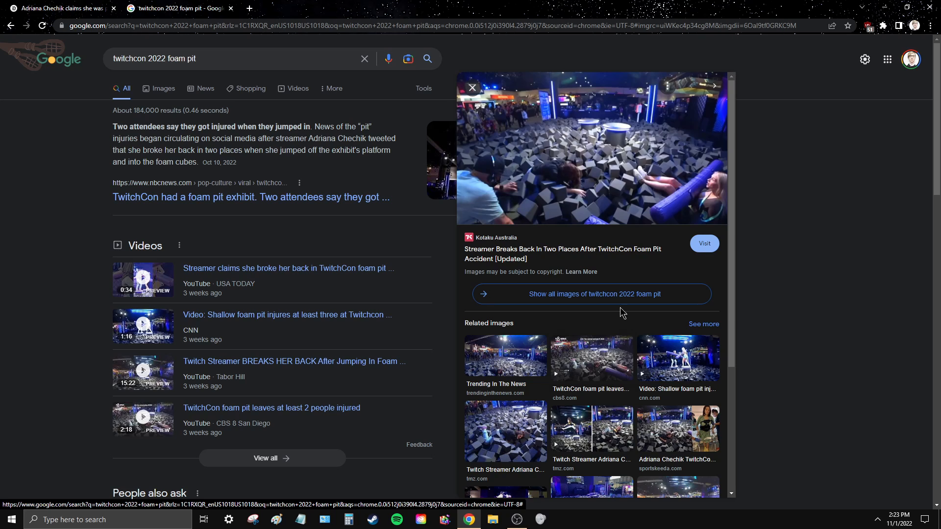
mouse_move(677, 358)
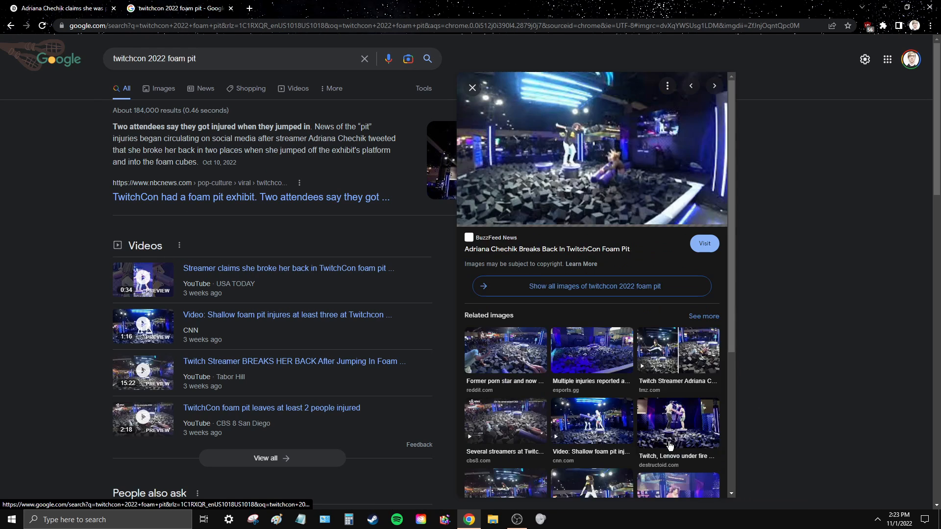
mouse_move(795, 385)
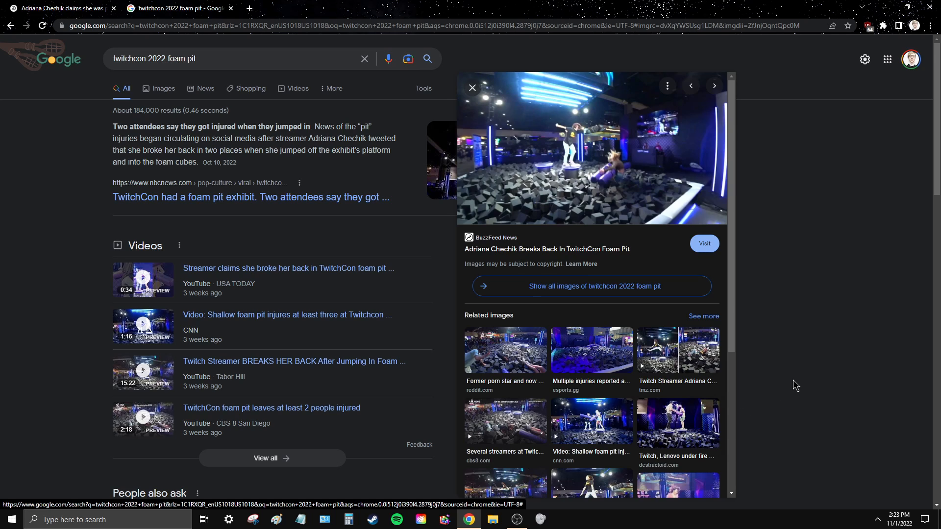
mouse_move(714, 298)
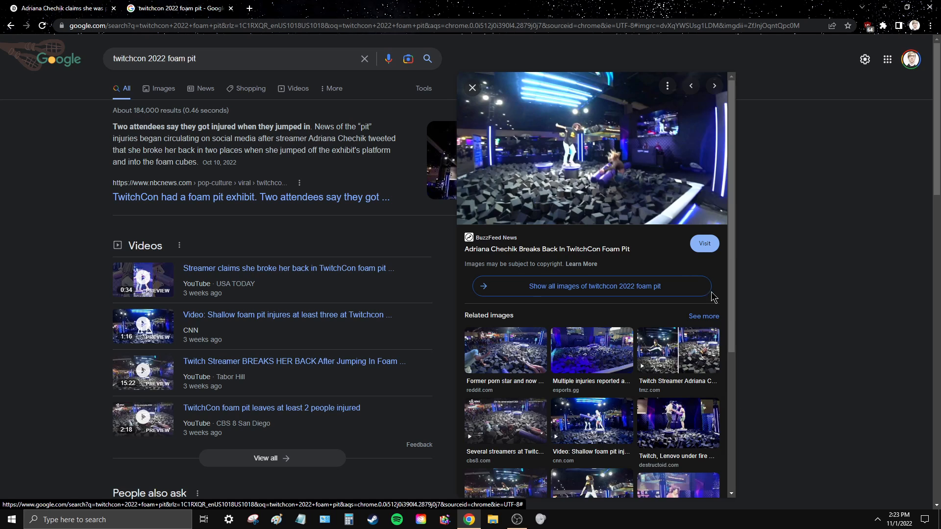
mouse_move(784, 292)
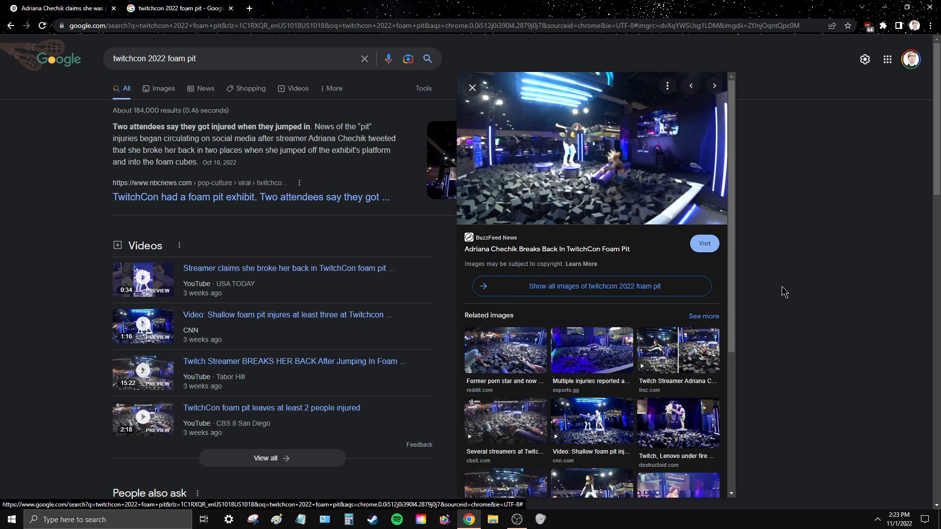
mouse_move(786, 286)
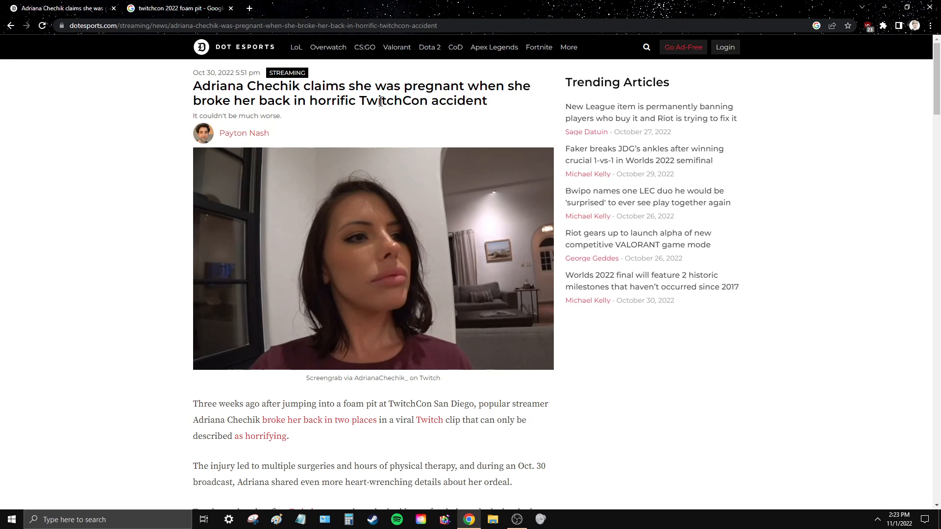
mouse_move(848, 253)
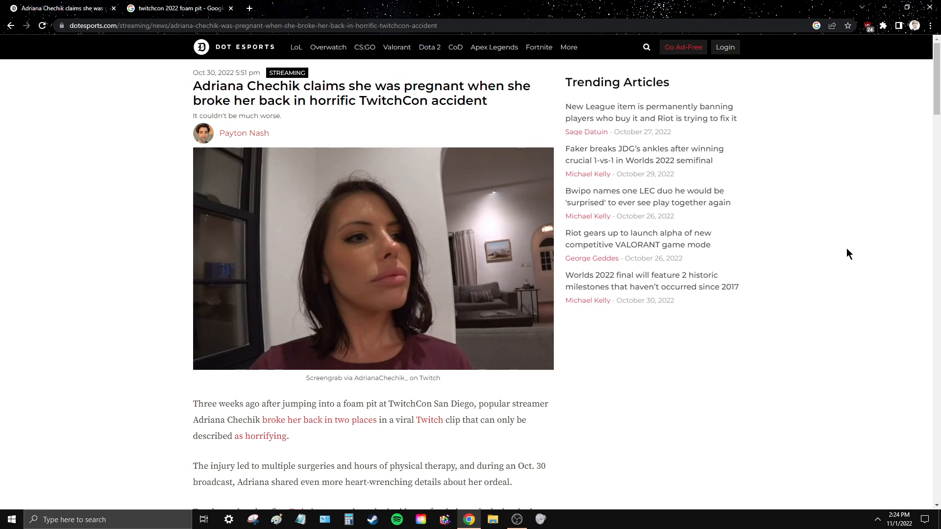
click(174, 8)
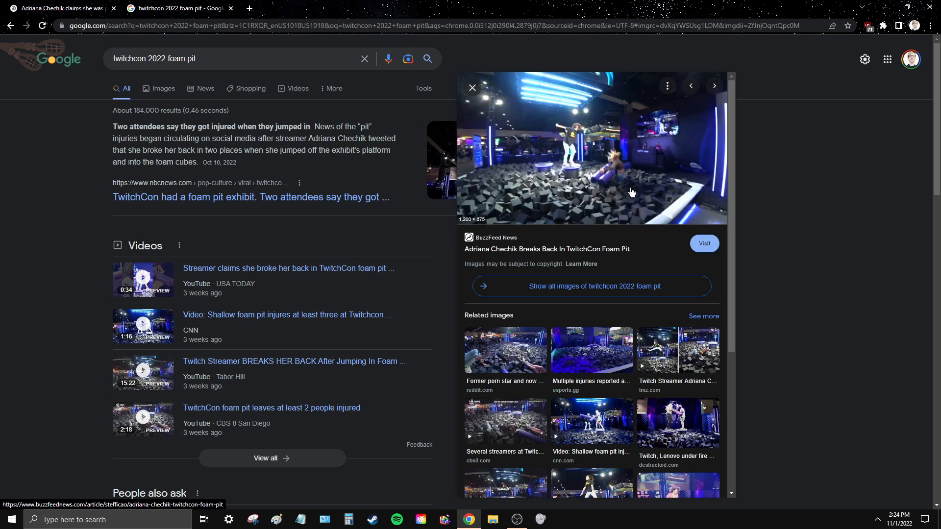
mouse_move(639, 203)
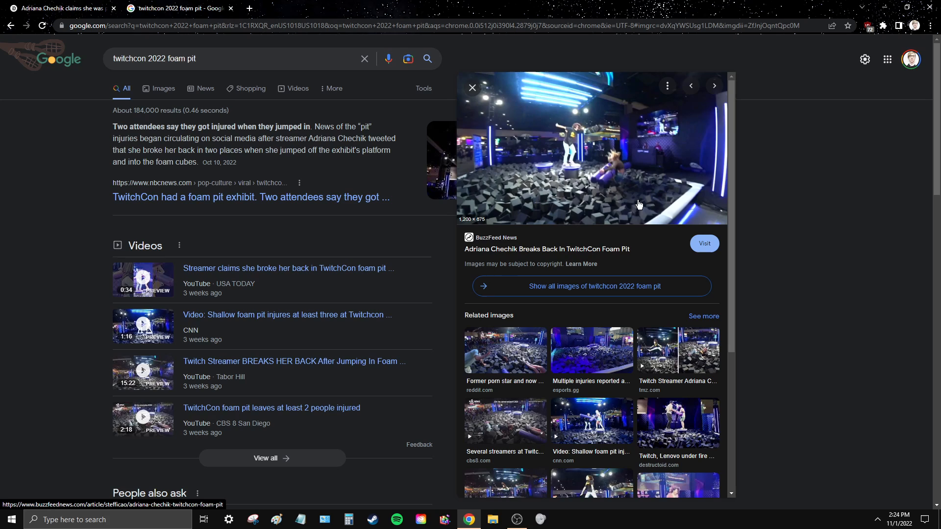
mouse_move(649, 204)
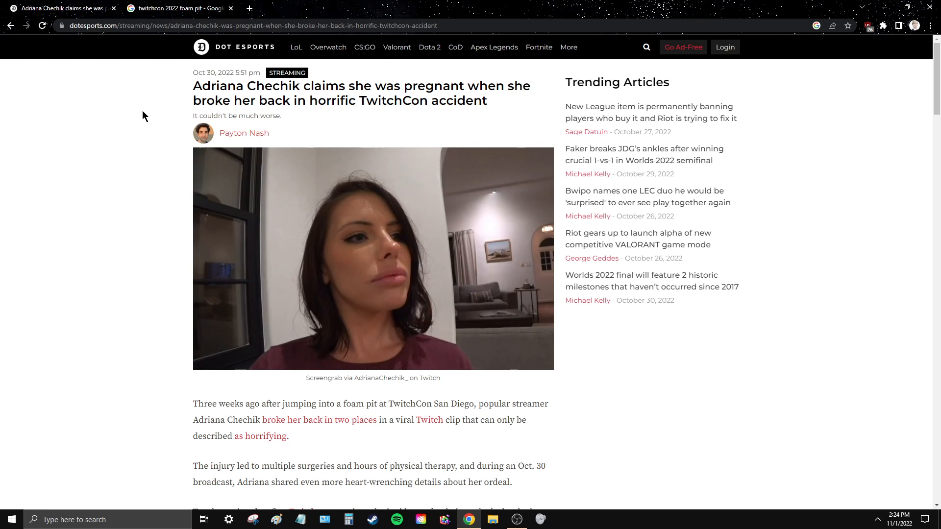
scroll(down, 3)
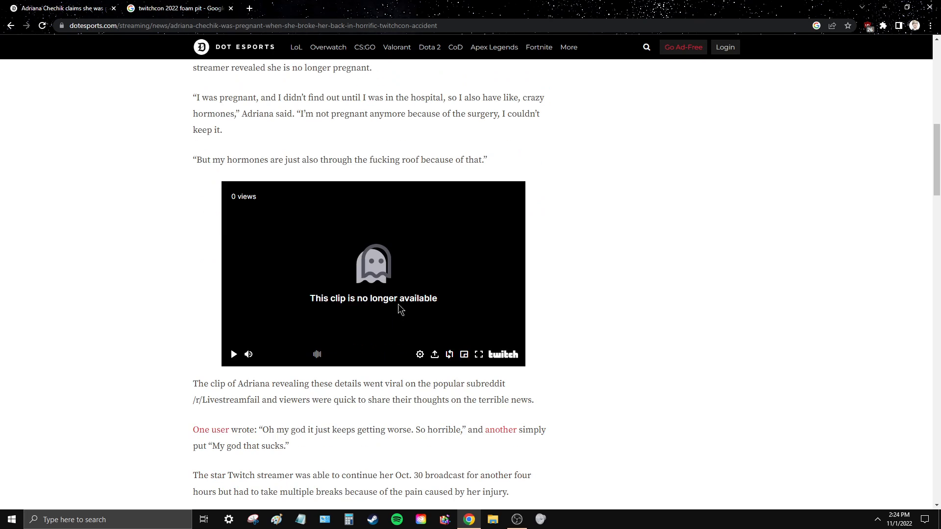
mouse_move(739, 333)
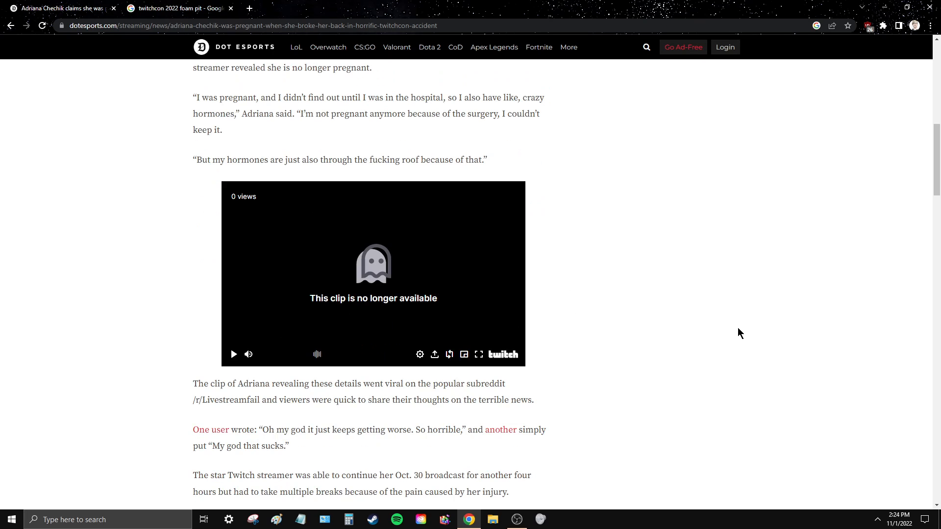
mouse_move(654, 304)
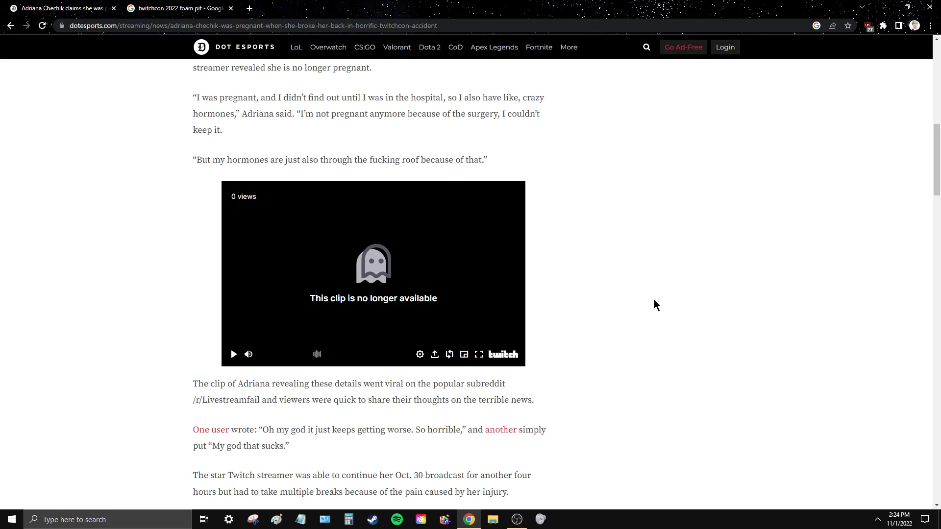
mouse_move(666, 376)
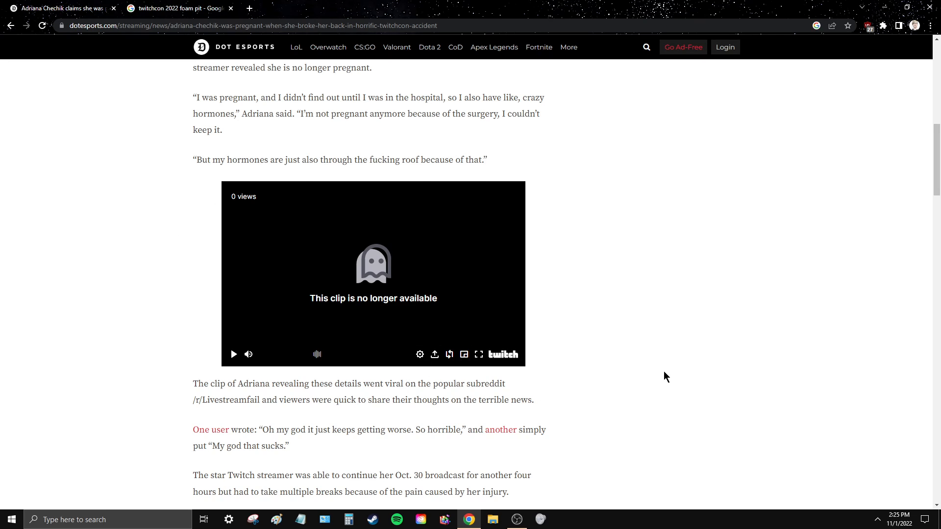
mouse_move(622, 368)
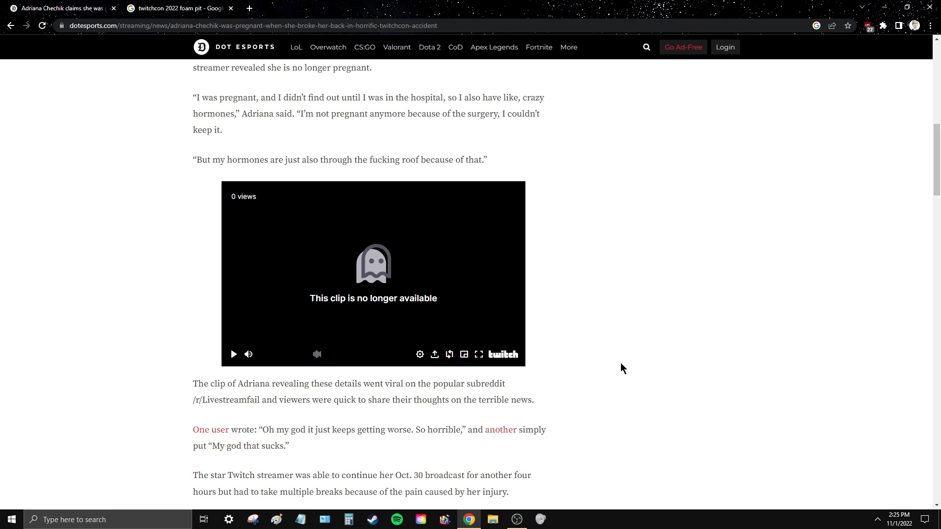
mouse_move(620, 355)
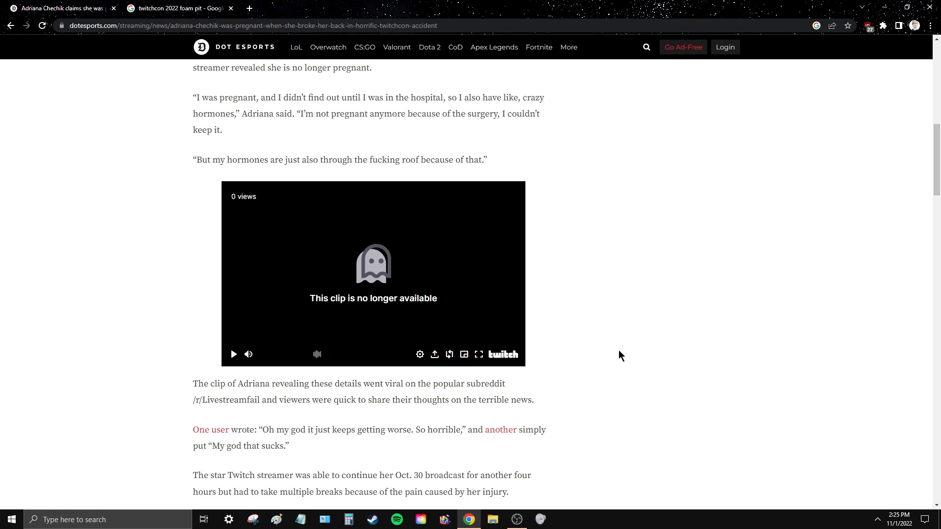
scroll(up, 3)
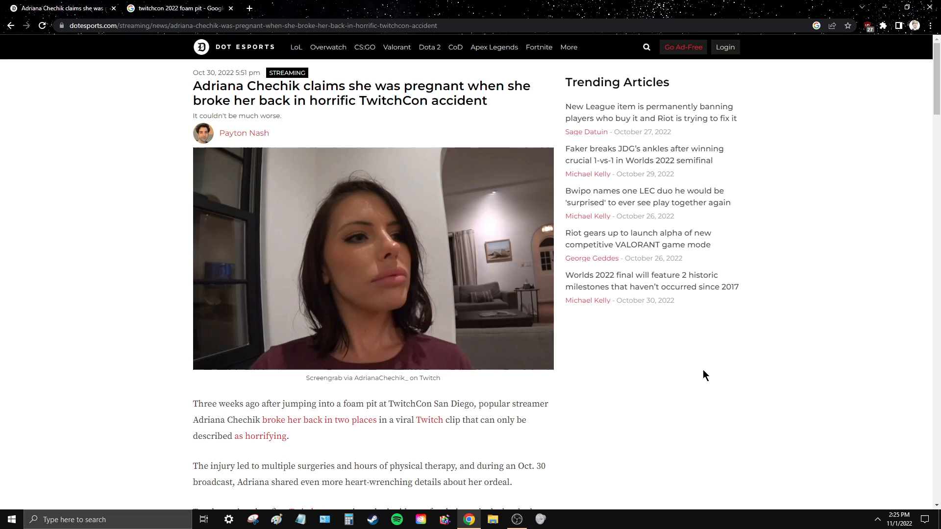
mouse_move(657, 388)
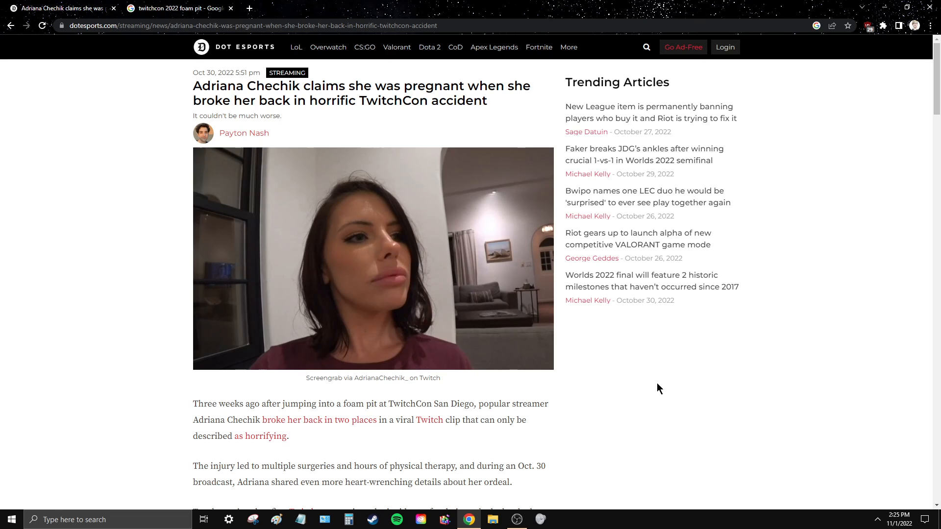
mouse_move(663, 362)
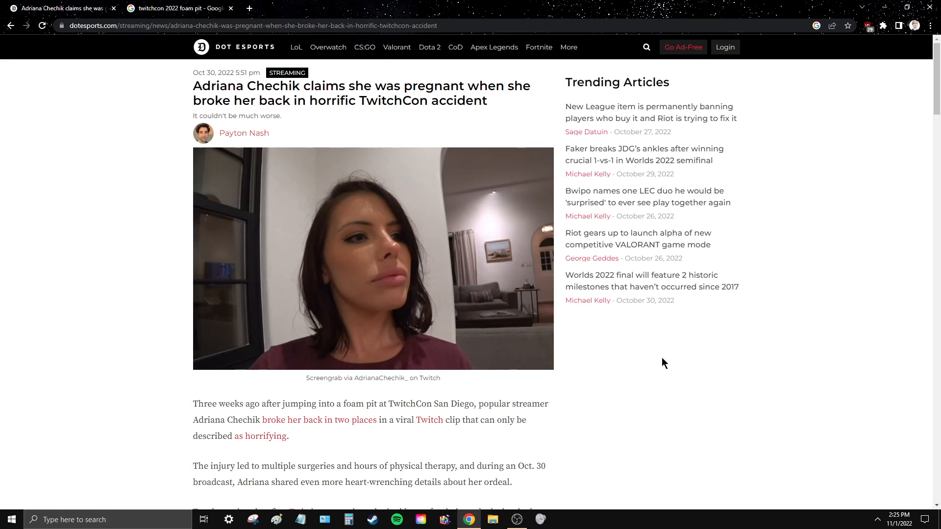
mouse_move(441, 354)
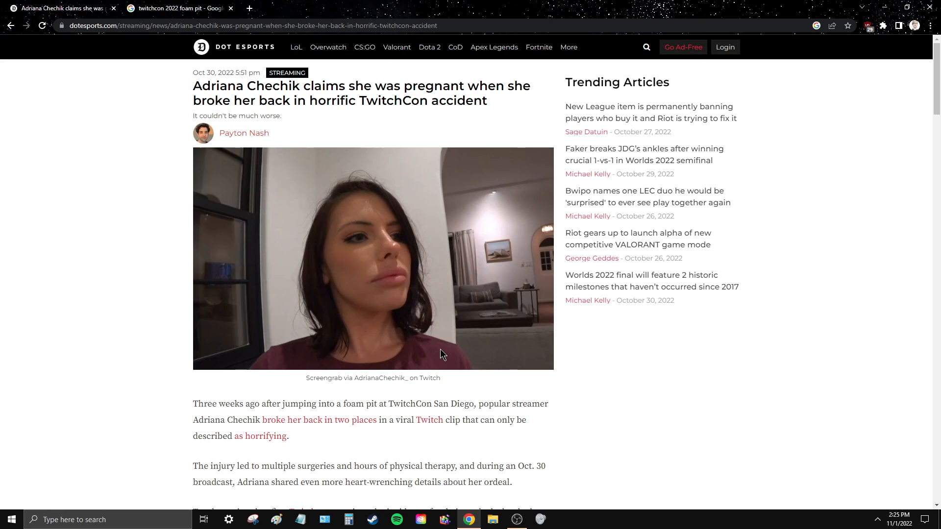
mouse_move(441, 355)
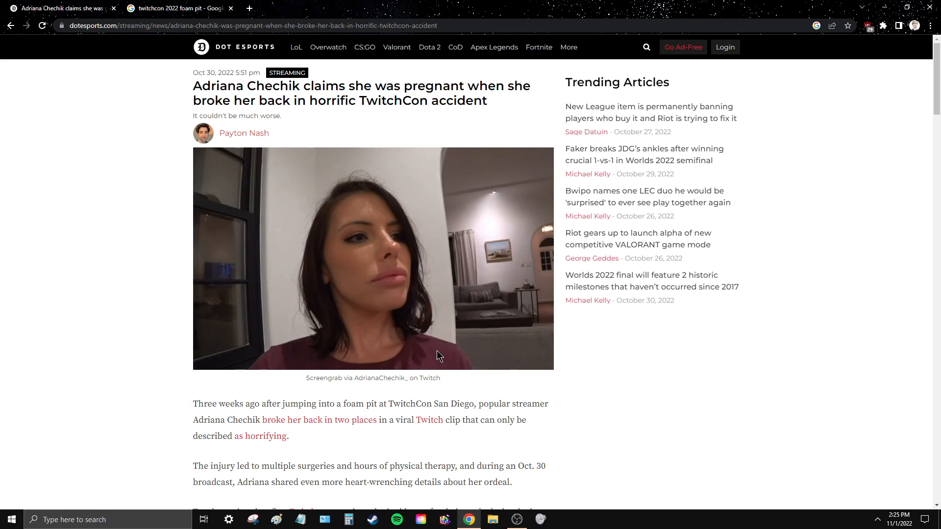